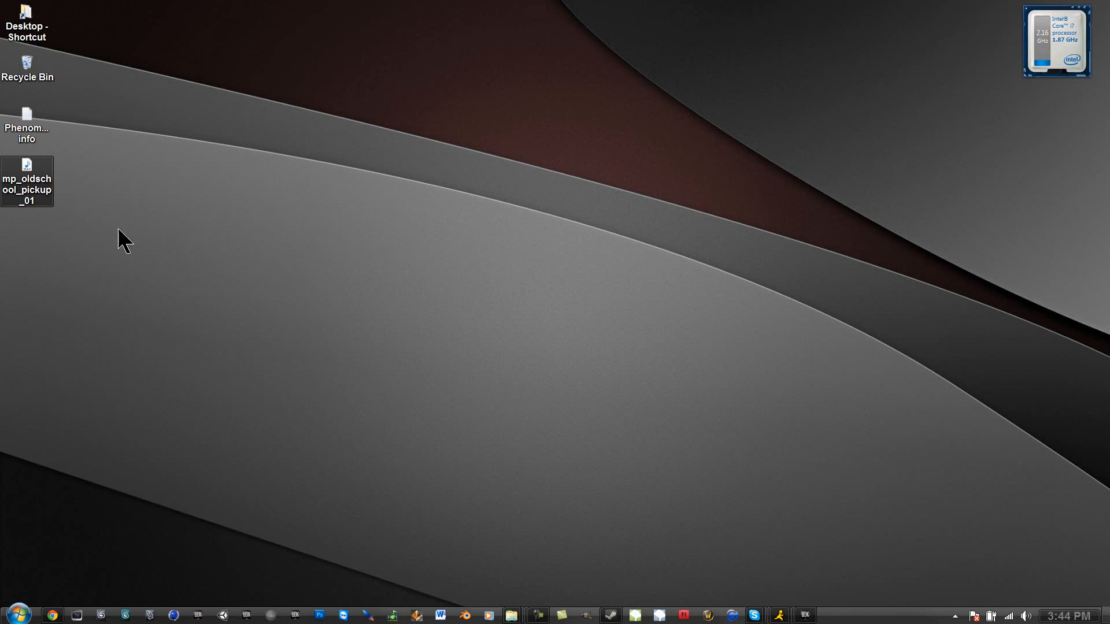
Move the mp_oldschool_pickup_01 WAV icon from the left icon column to mid-desktop
left_click_drag(27, 181, 521, 281)
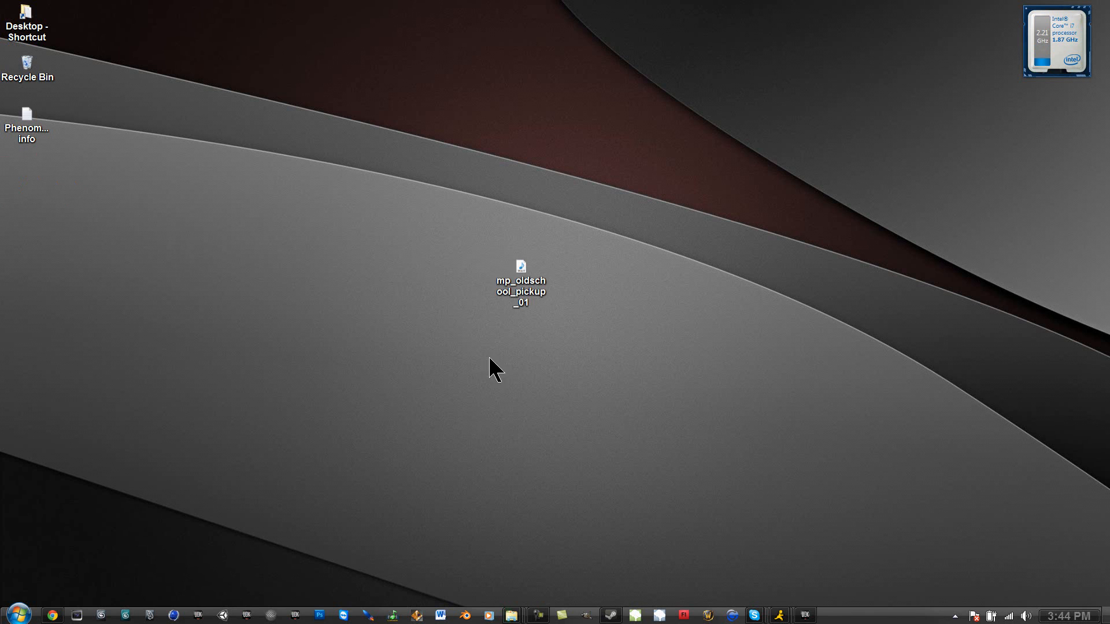
left_click(520, 277)
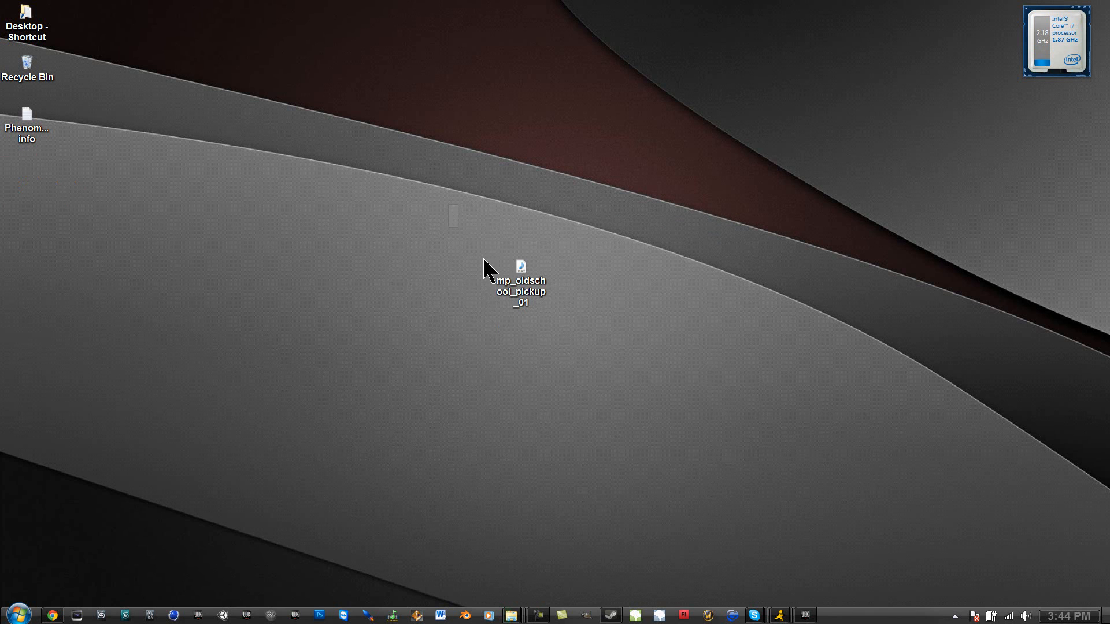
double_click(520, 282)
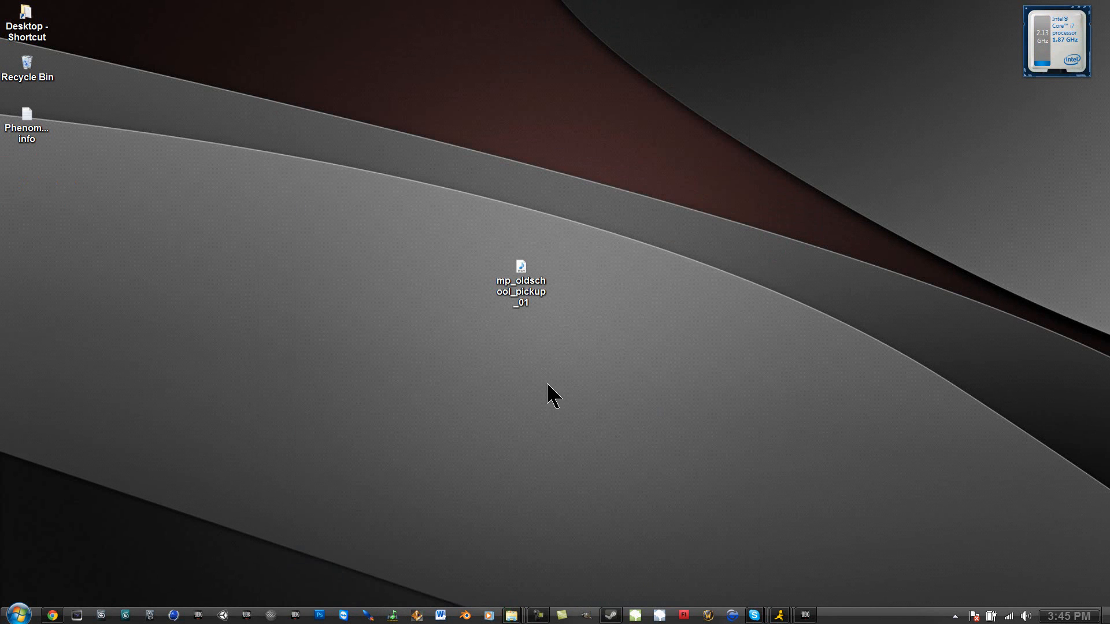
left_click_drag(553, 397, 485, 217)
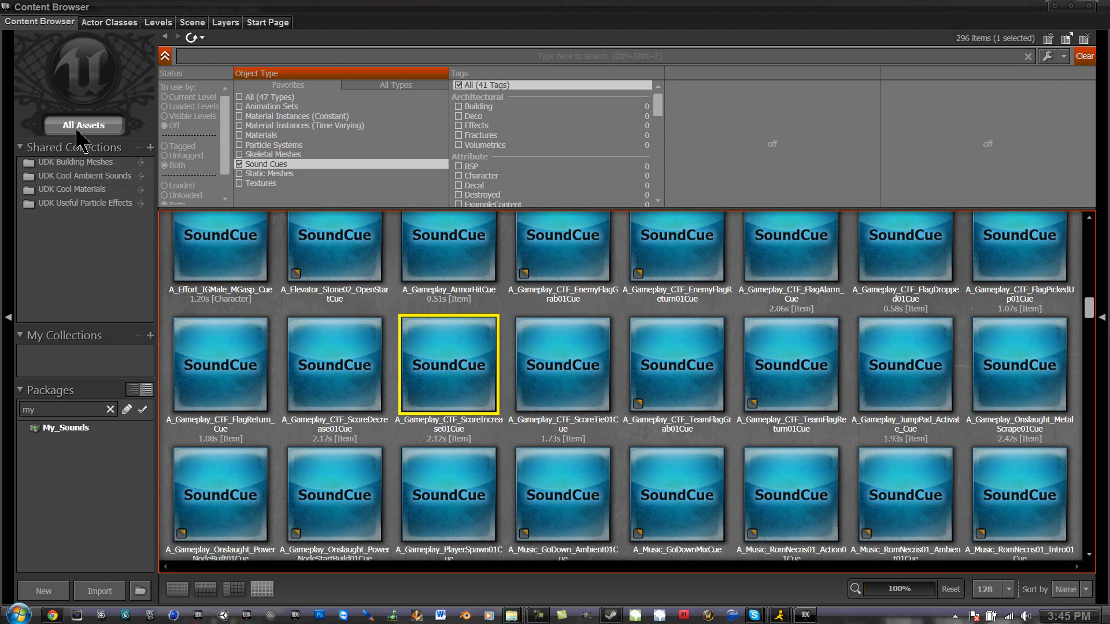
Show all object types in My_Sounds and deselect the Pickup sound cue
left_click(247, 97)
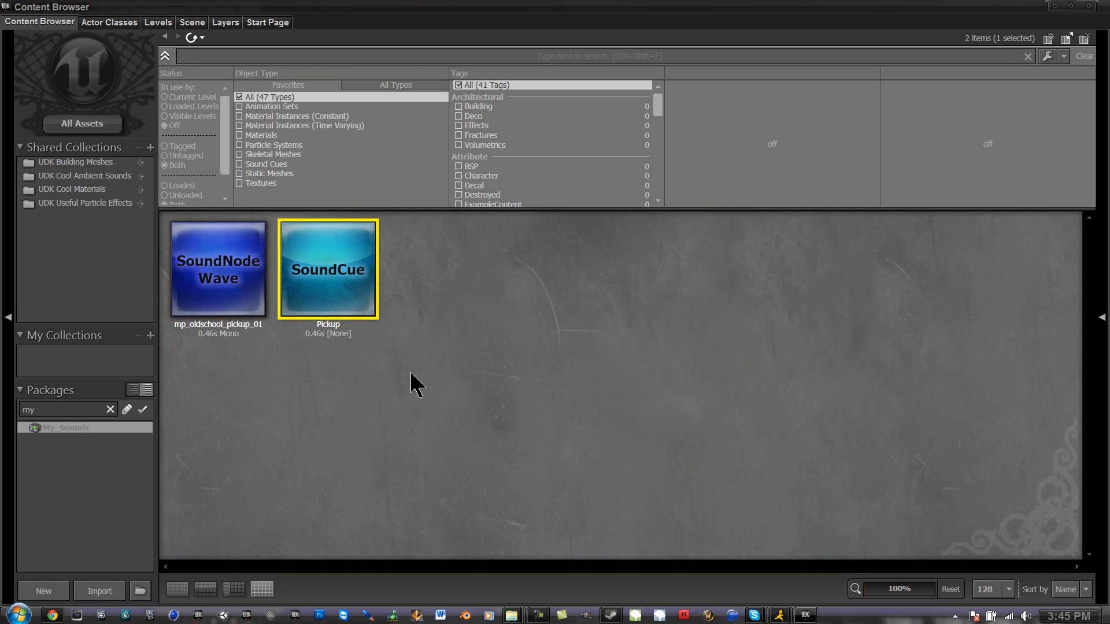
left_click(440, 296)
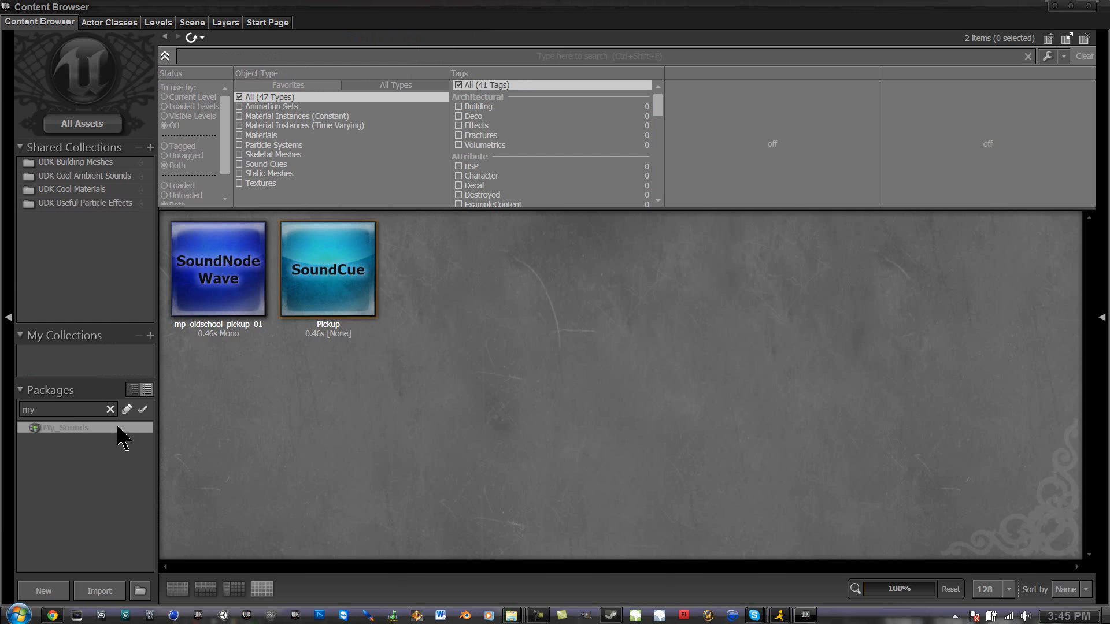
Start an import and choose mp_oldschool_pickup_01.wav from the Desktop
left_click(99, 591)
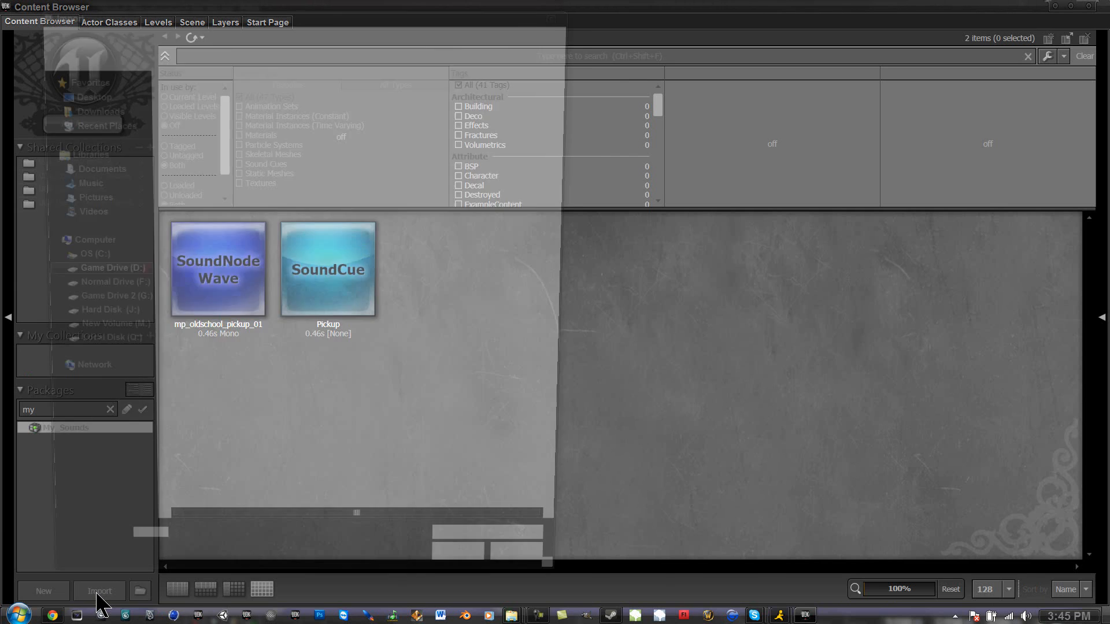
left_click(100, 591)
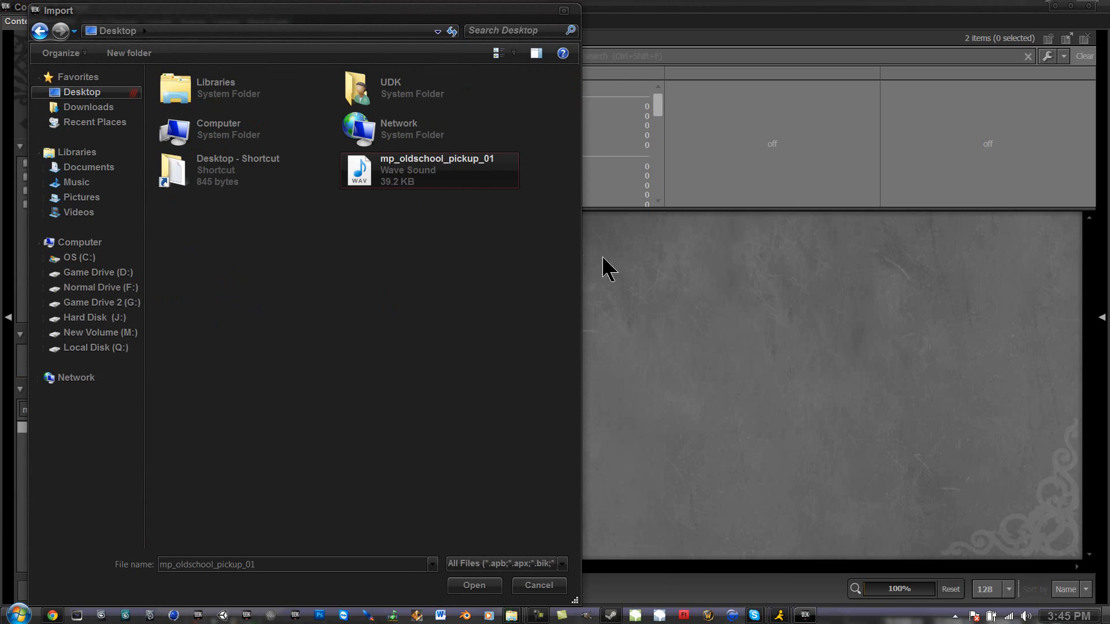
mouse_move(567, 198)
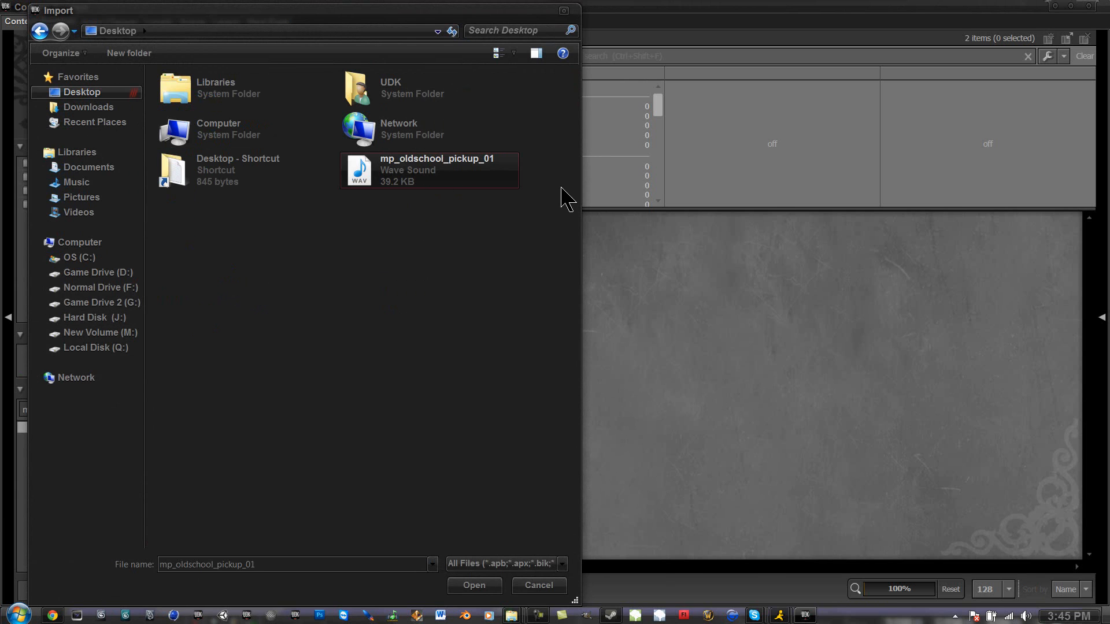
mouse_move(430, 190)
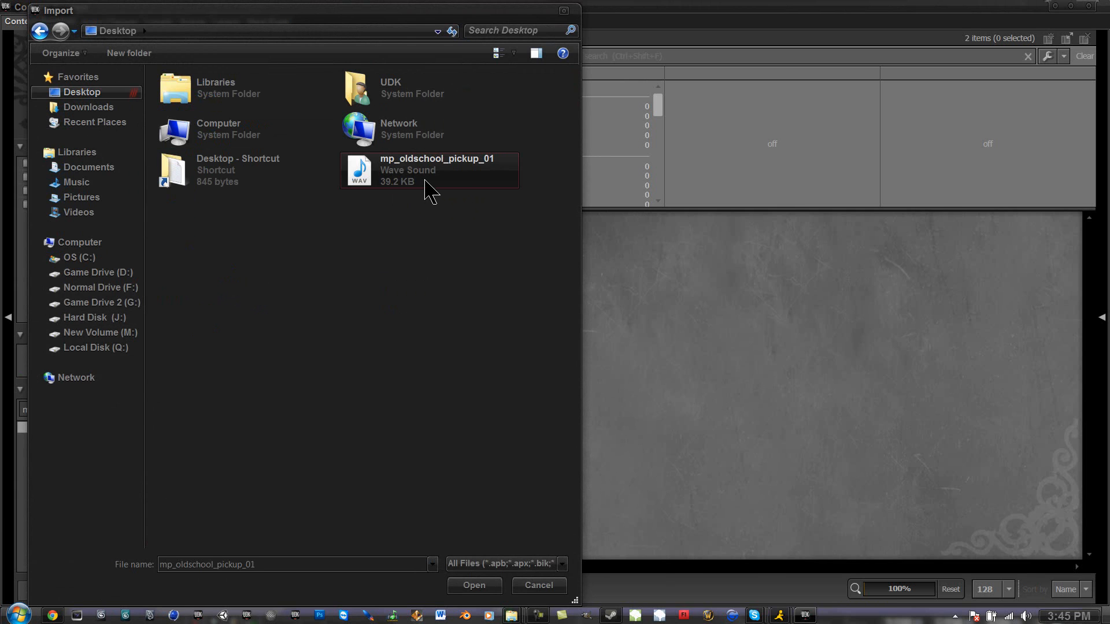
mouse_move(421, 184)
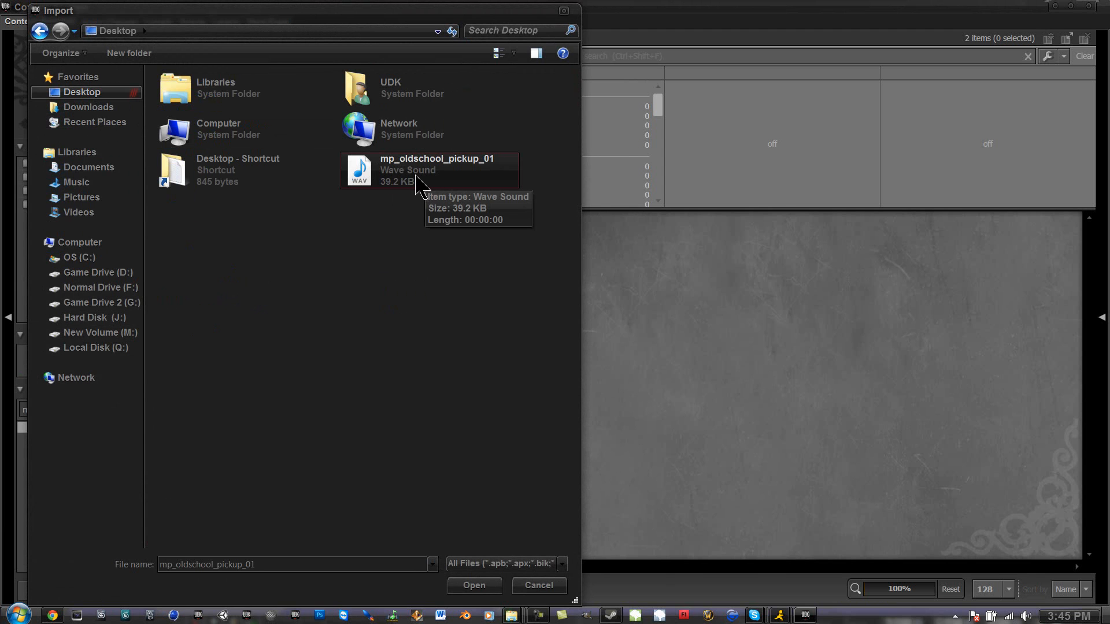
mouse_move(430, 209)
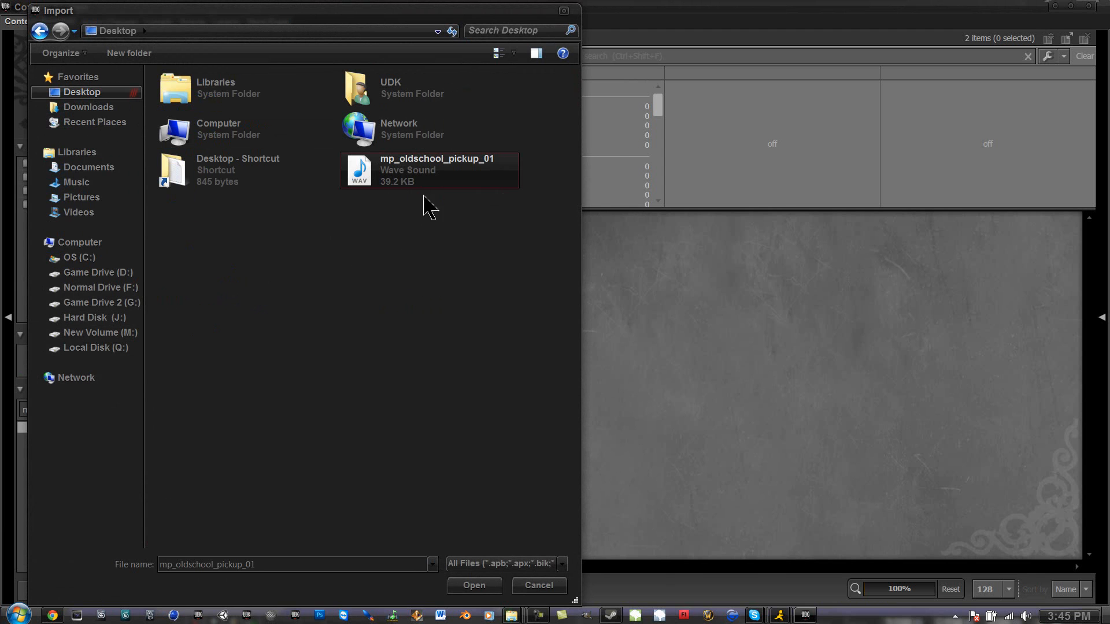
left_click(474, 585)
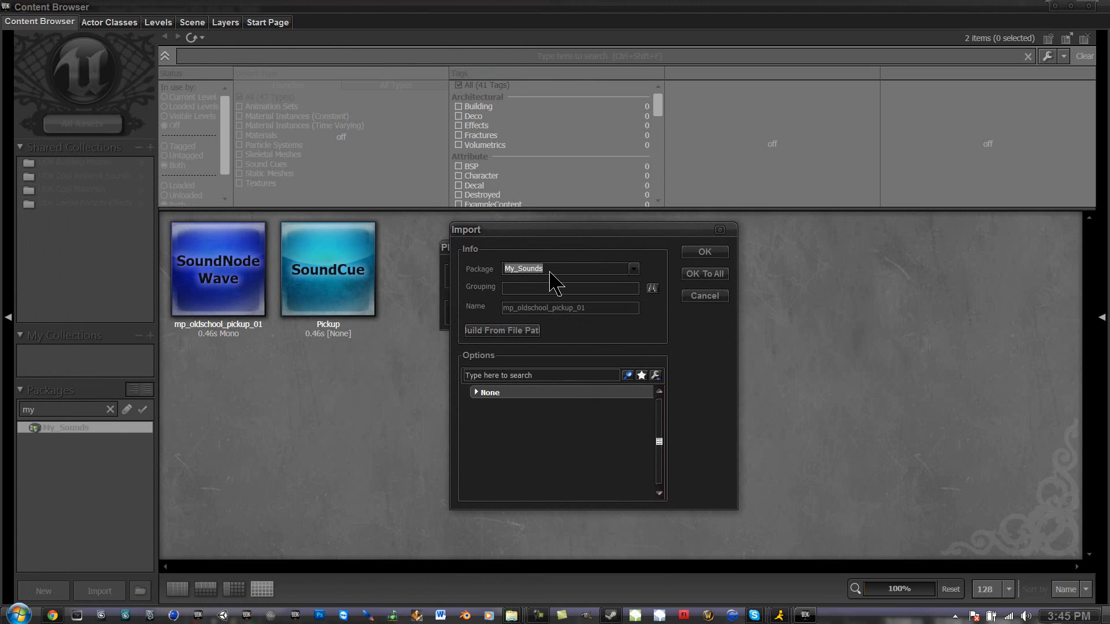
Import the pickup wave into a new package named Youtube_Testa_Cue with OK To All
type("Your")
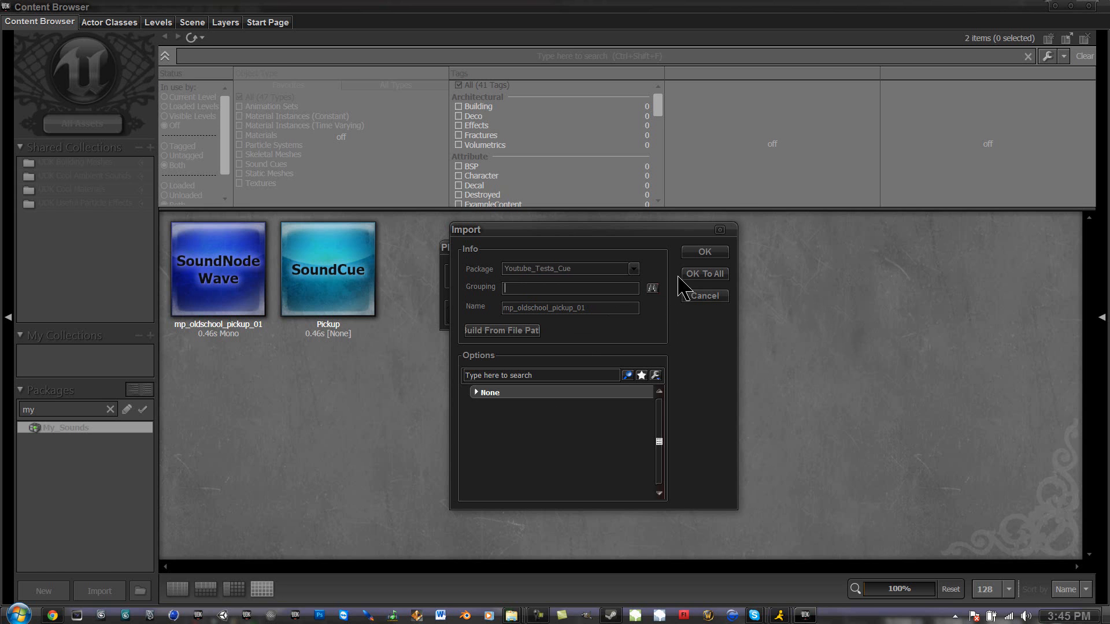
left_click(704, 251)
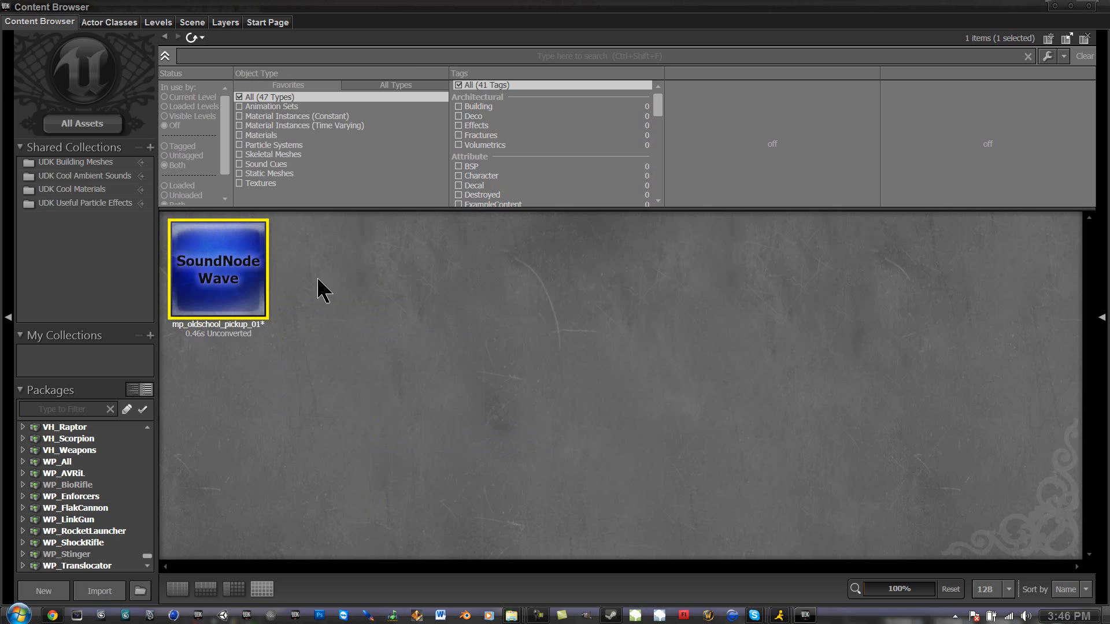
Create a new SoundCue named Pickup2 in the Youtube_Testa_Cue package
left_click(335, 307)
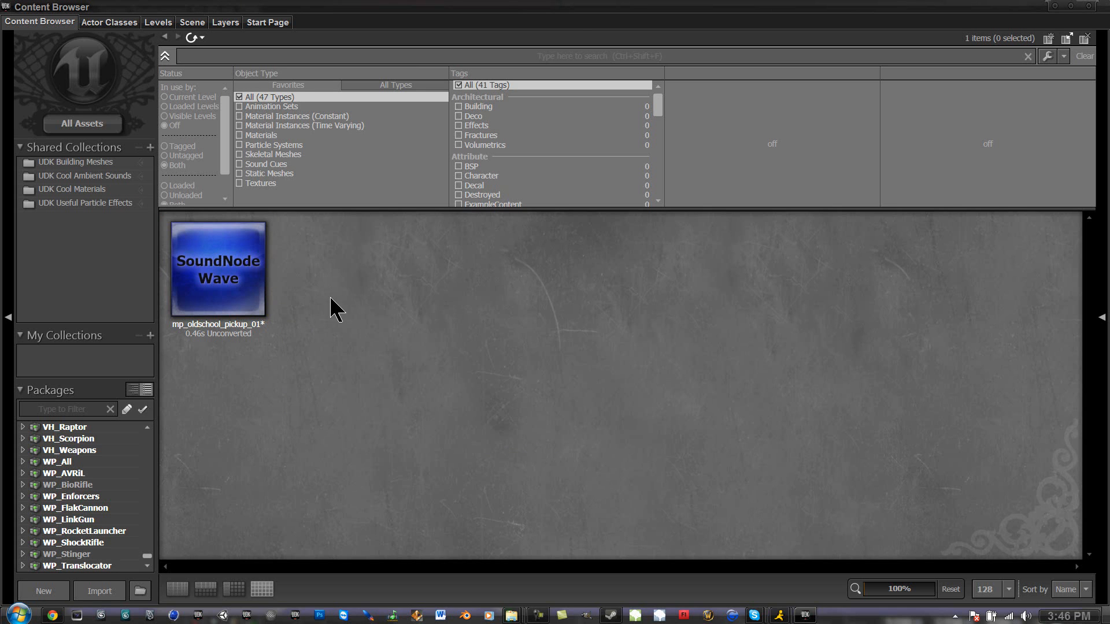
right_click(335, 307)
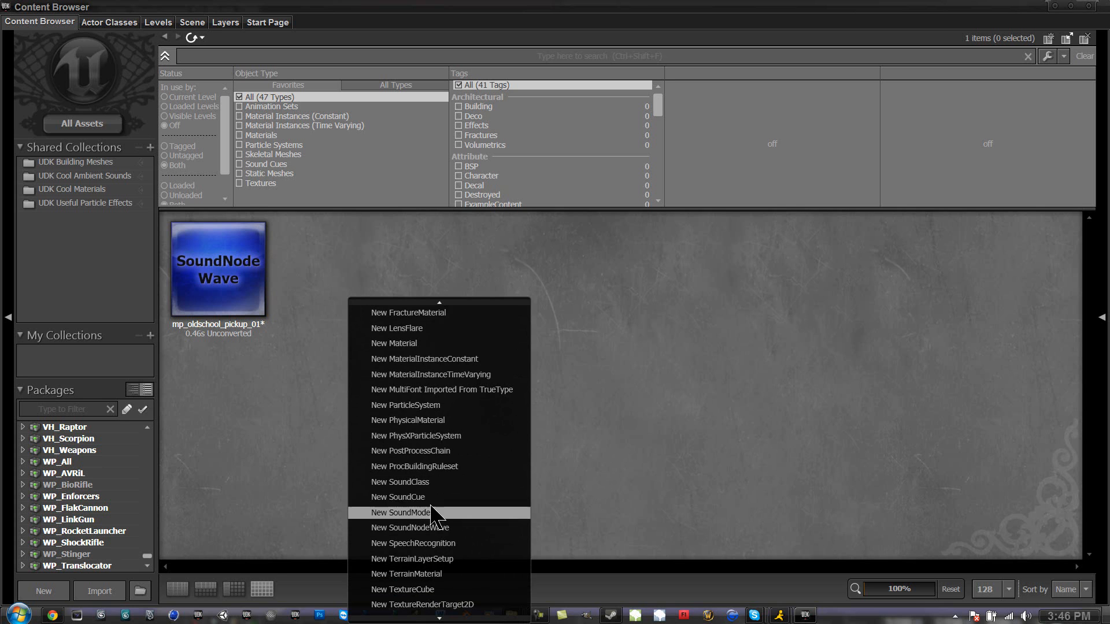
left_click(398, 496)
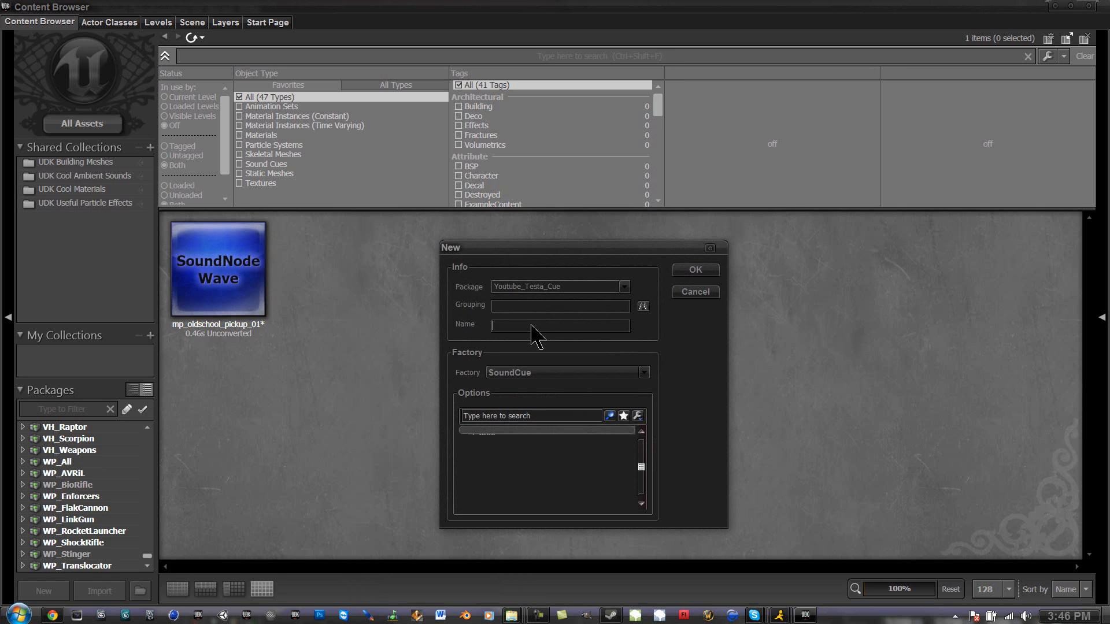
type("H")
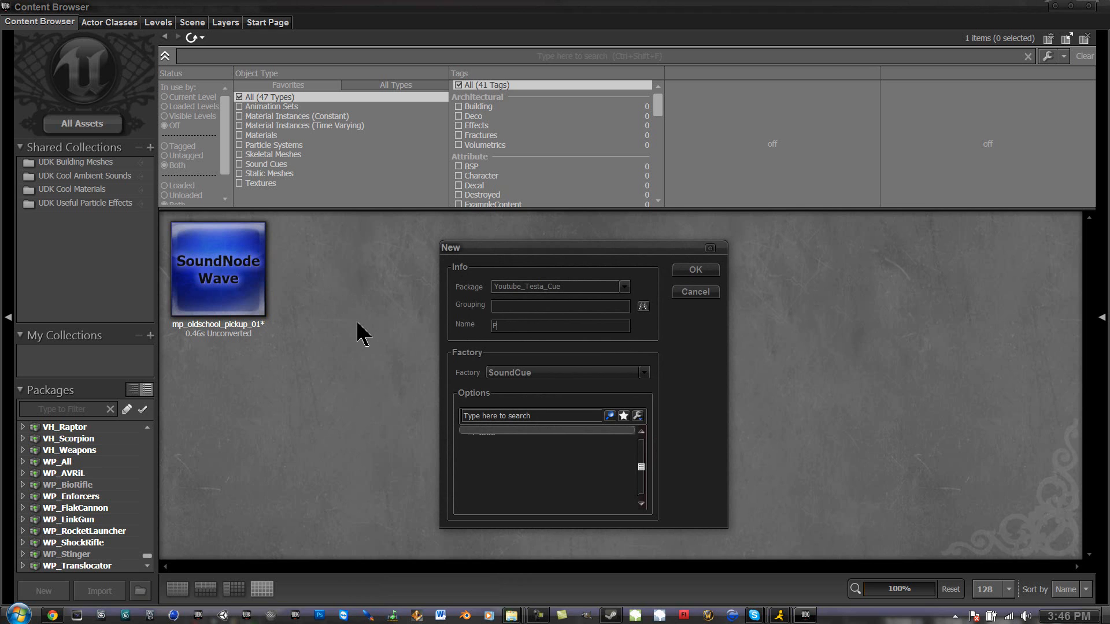
type("Pickup2")
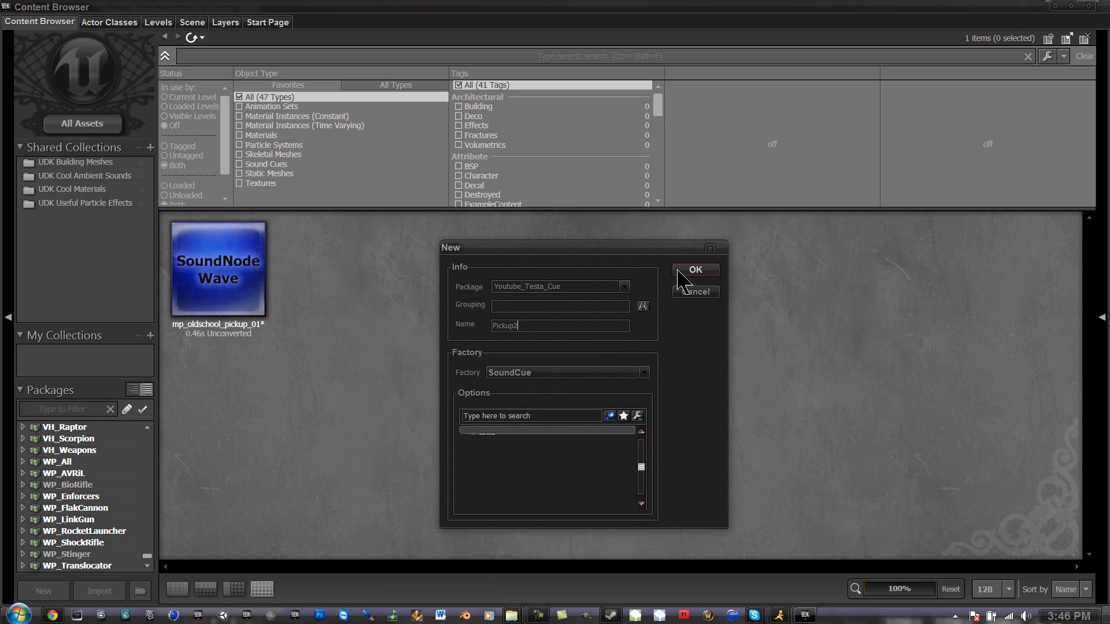
left_click(695, 269)
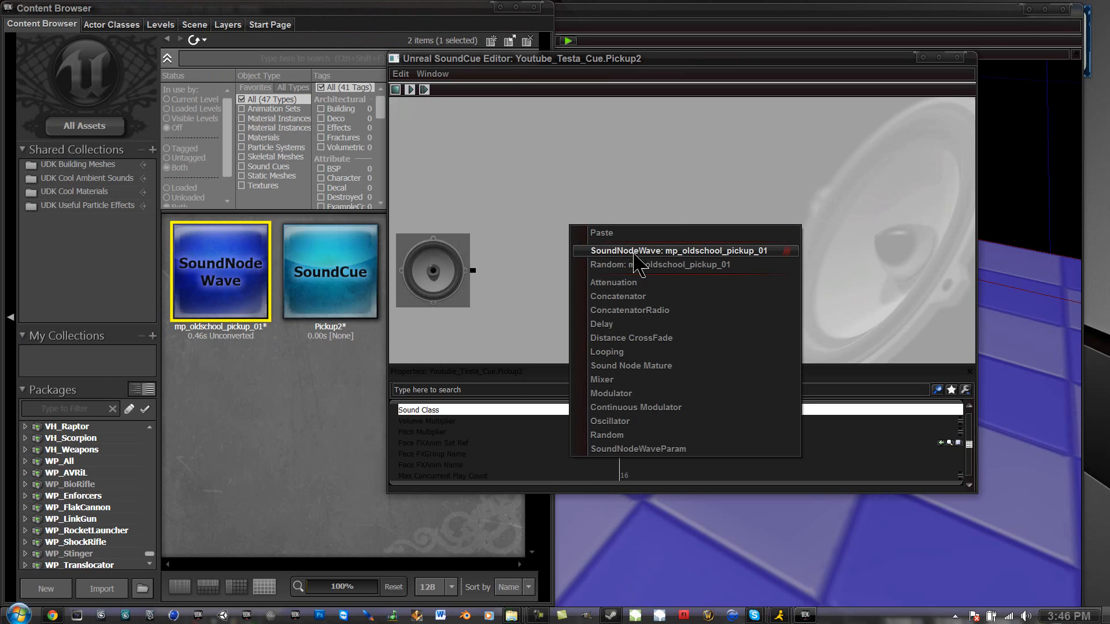
mouse_move(730, 257)
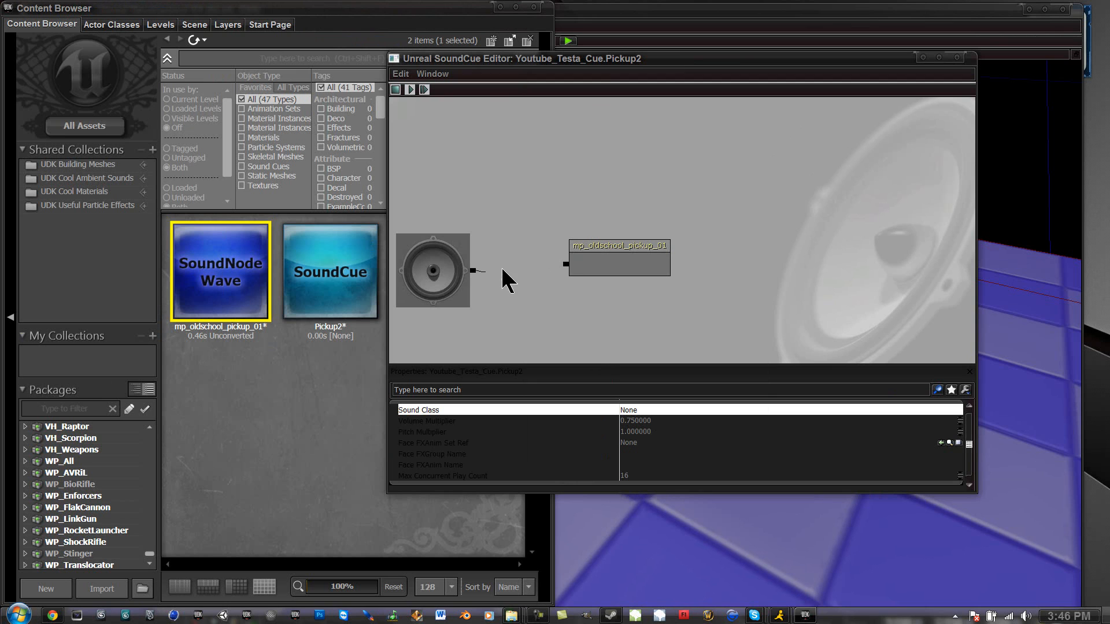
Wire the mp_oldschool_pickup_01 wave node into the Pickup2 cue's speaker output
left_click_drag(475, 271, 567, 263)
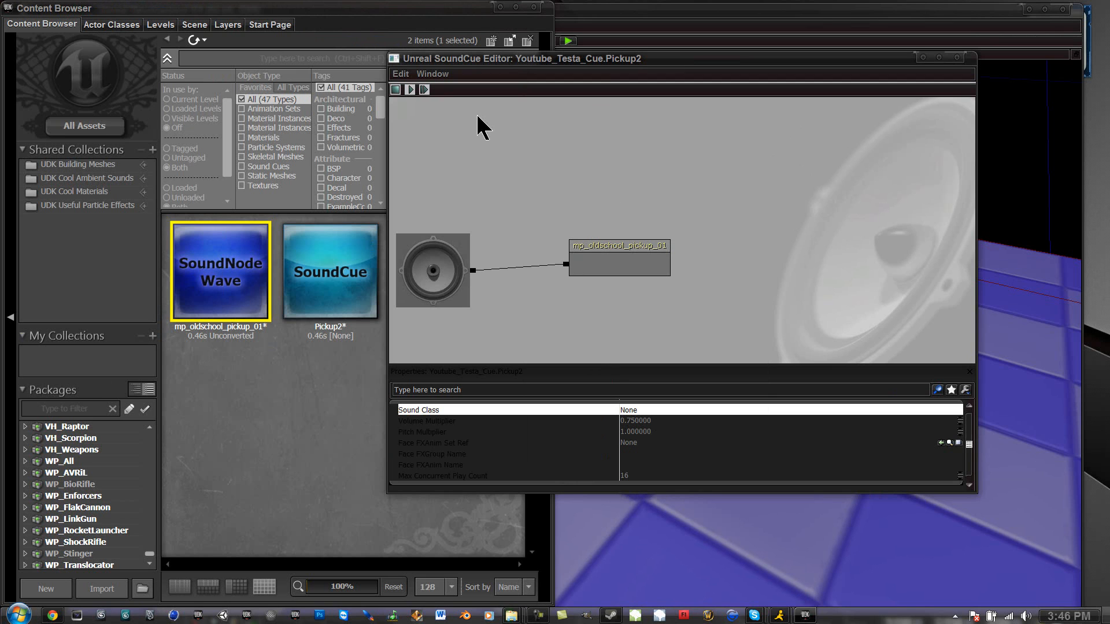
mouse_move(1046, 81)
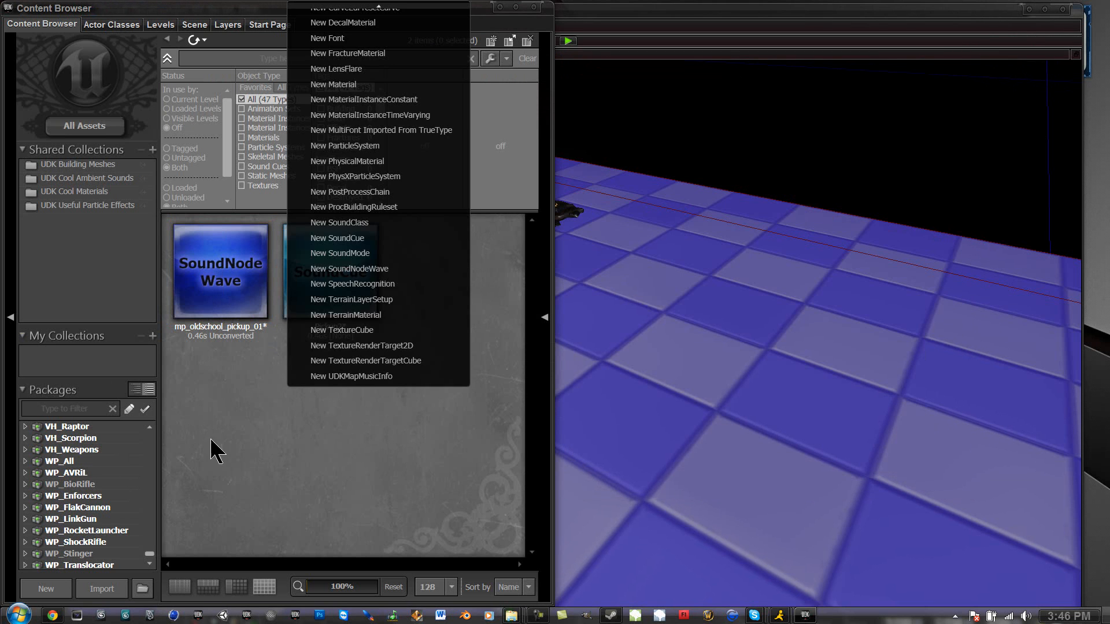
Save the Youtube_Testa_Cue package to the Desktop folder
left_click(337, 239)
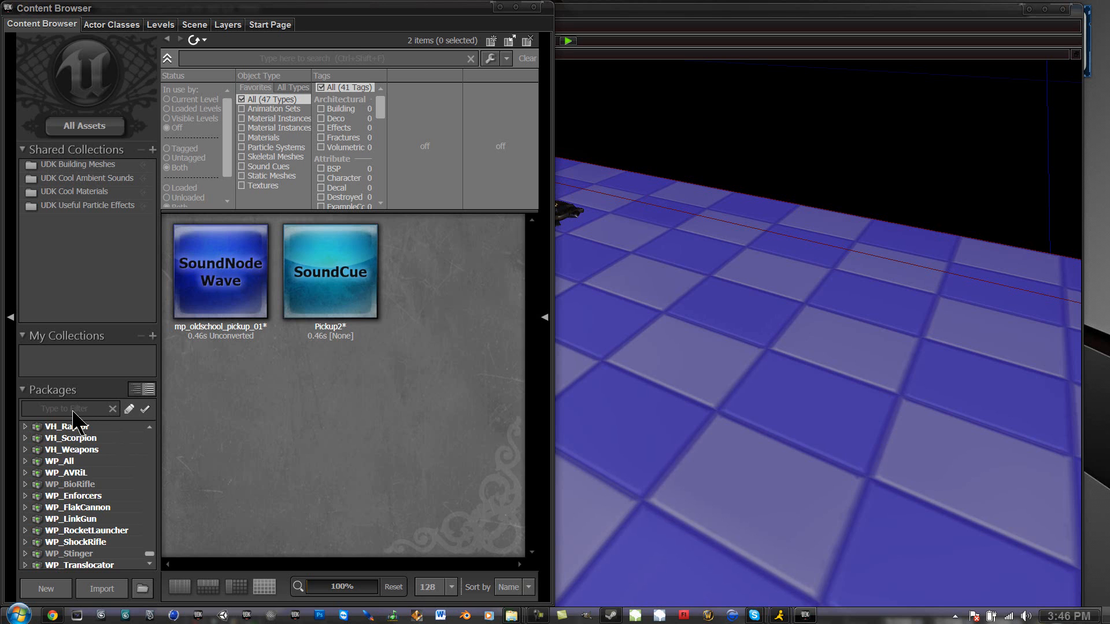
type("Y")
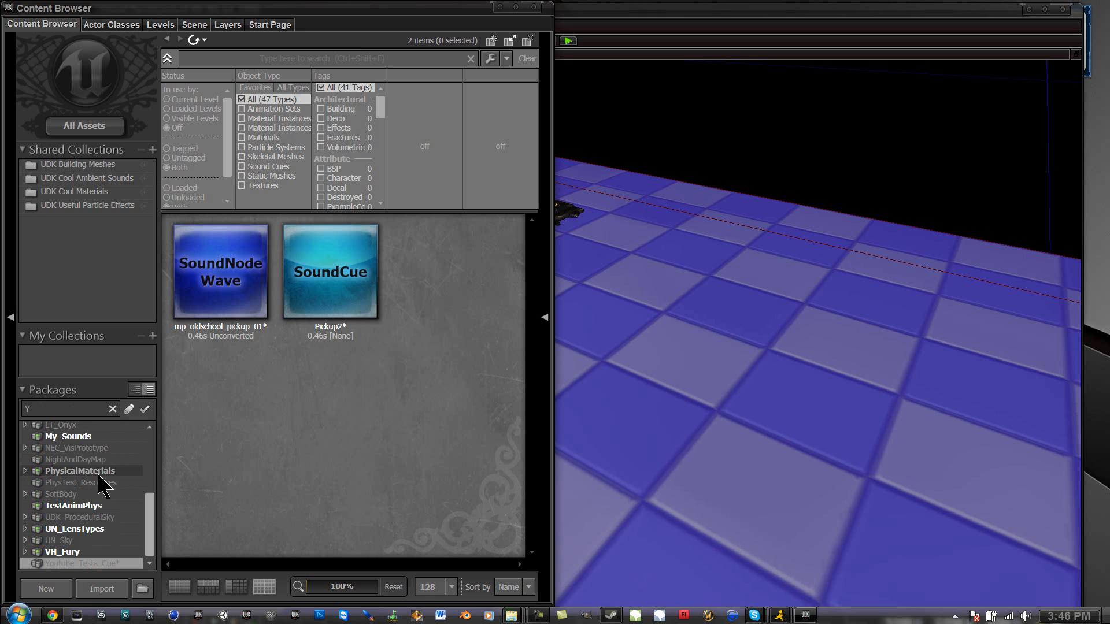
type("ou")
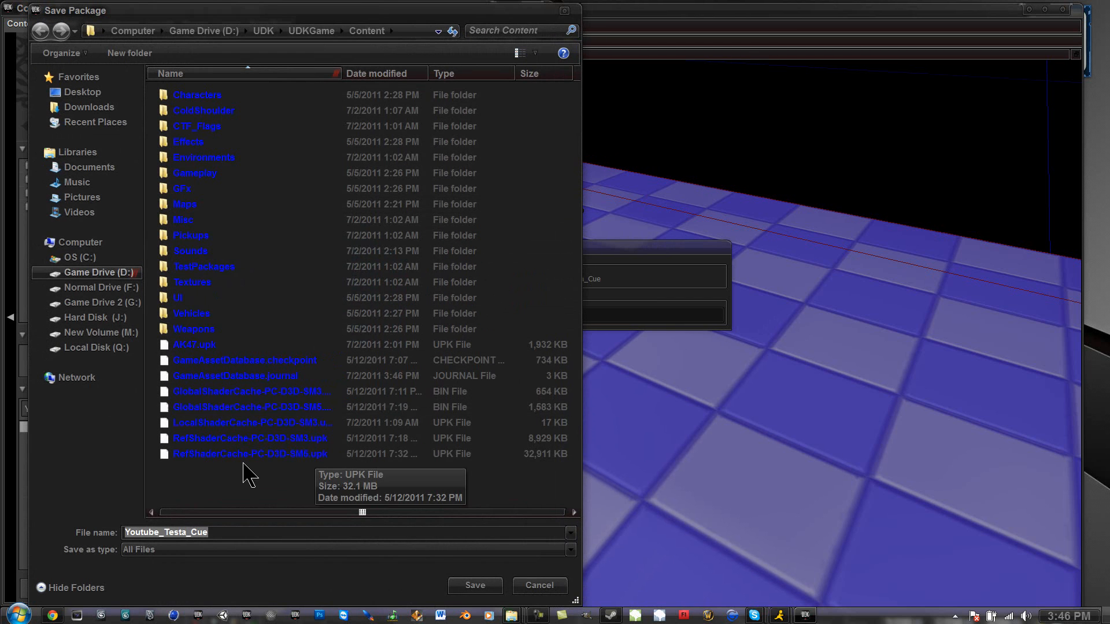
left_click(83, 93)
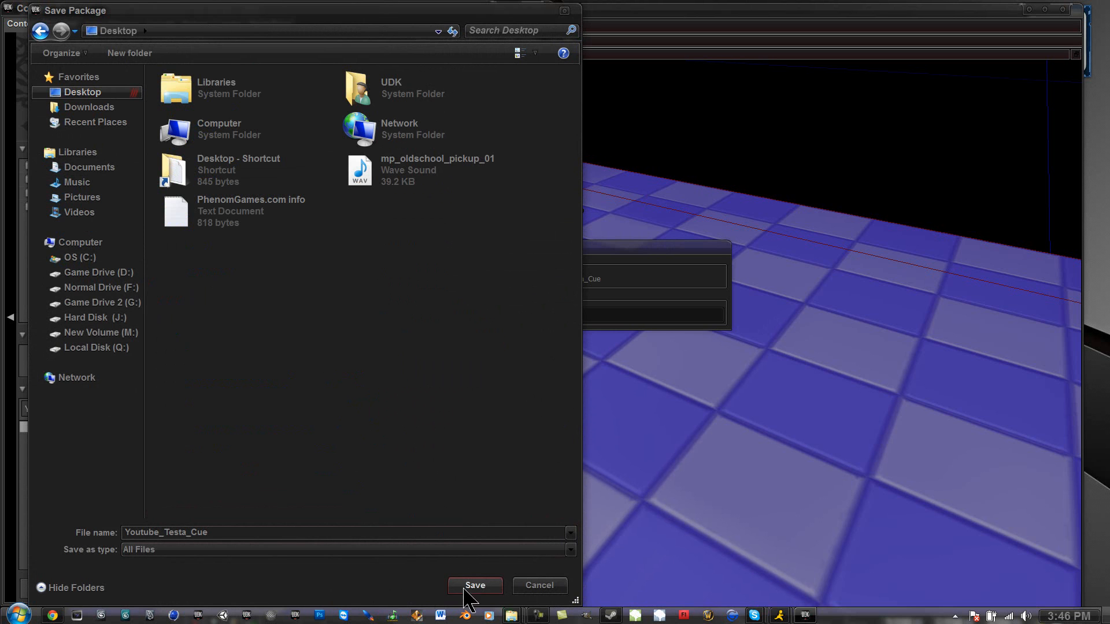
left_click(474, 585)
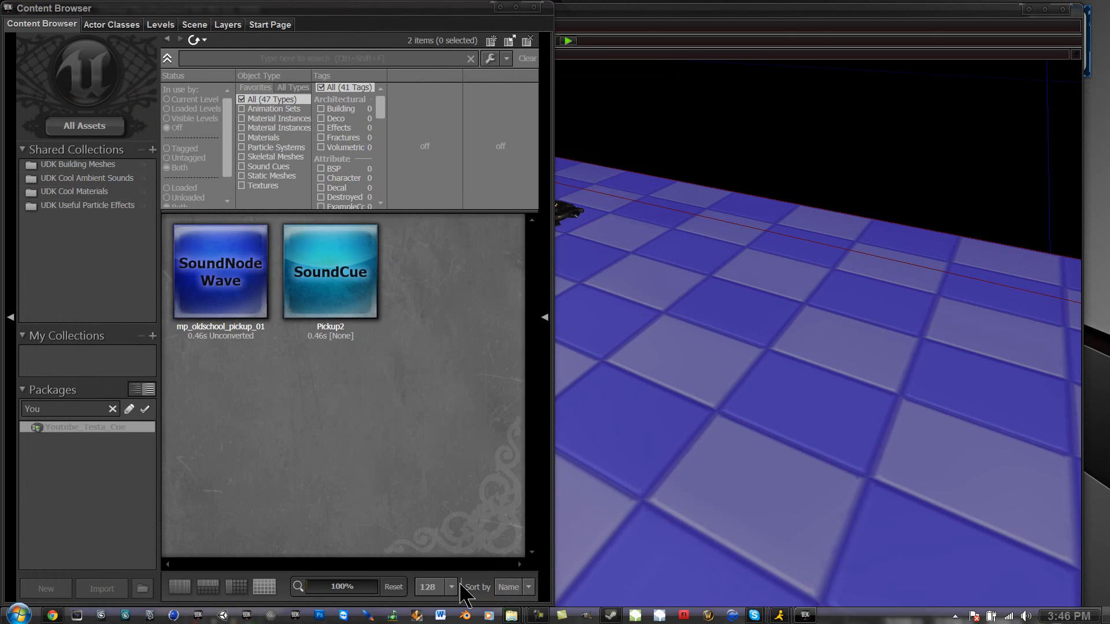
left_click(330, 270)
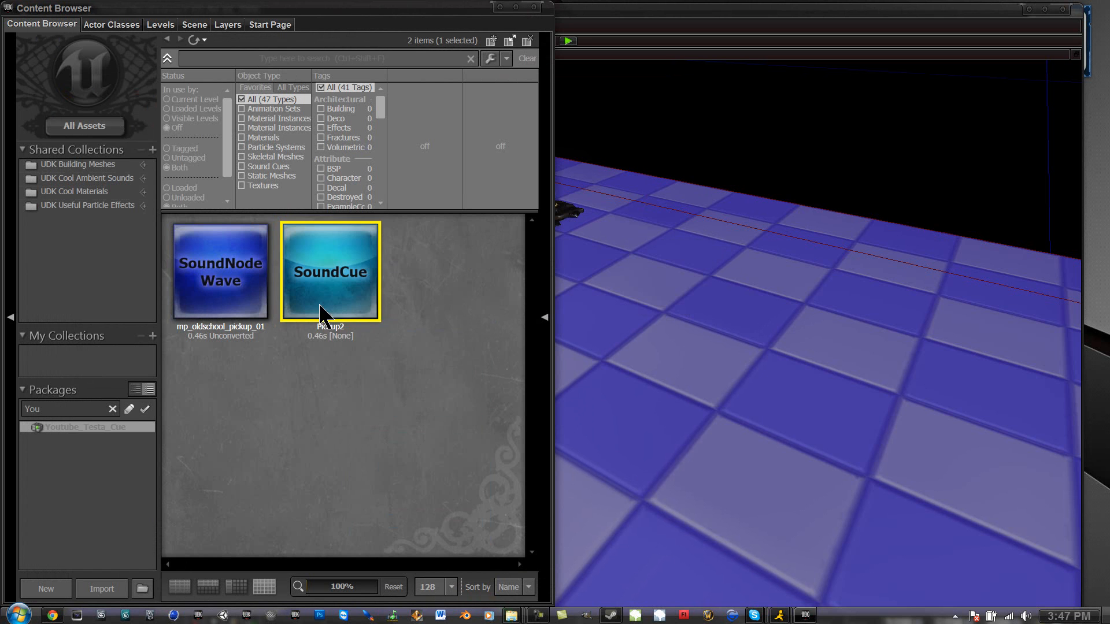
mouse_move(344, 384)
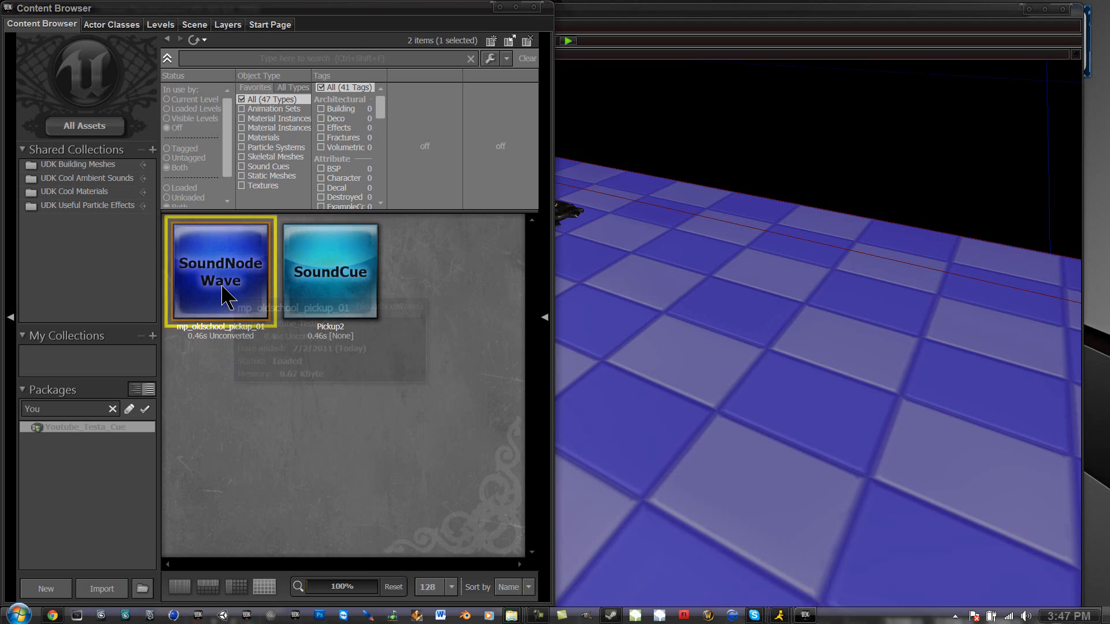
left_click(329, 271)
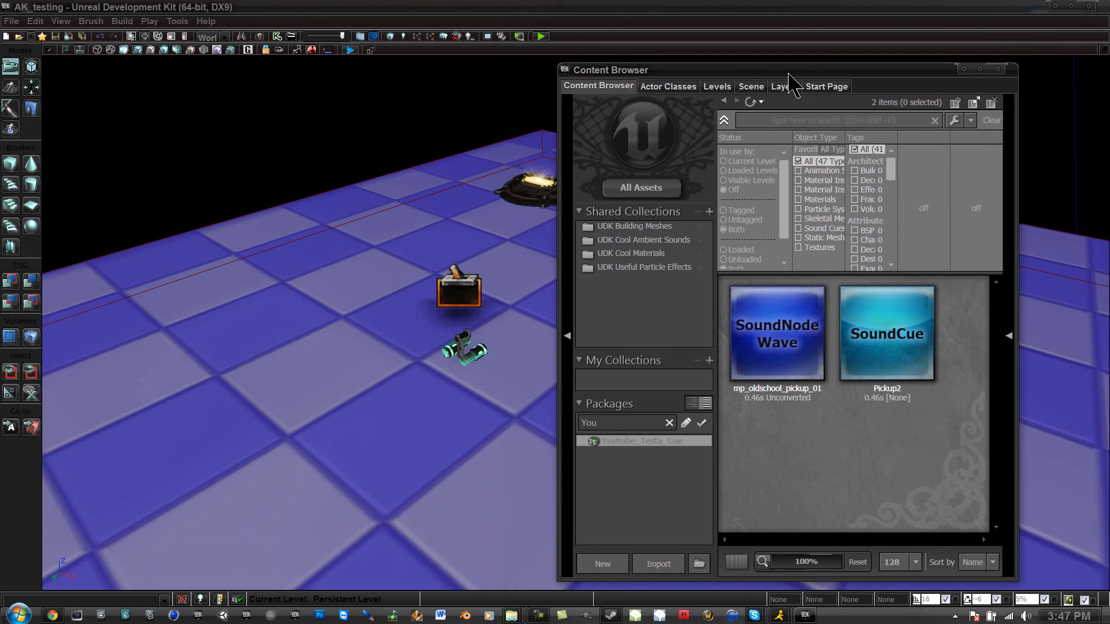
mouse_move(887, 333)
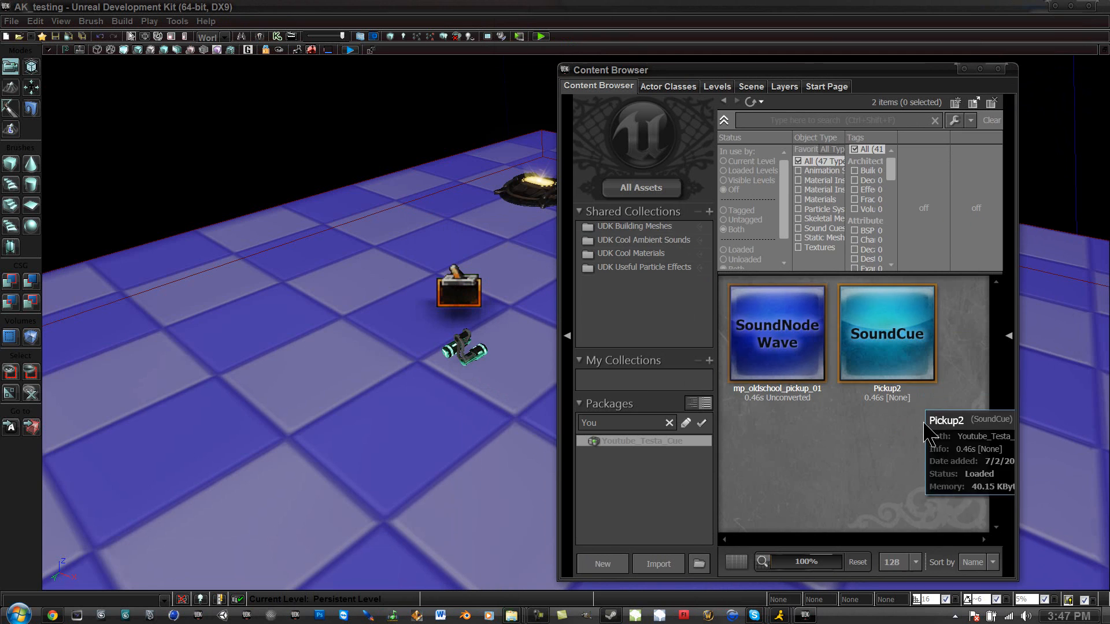
mouse_move(934, 436)
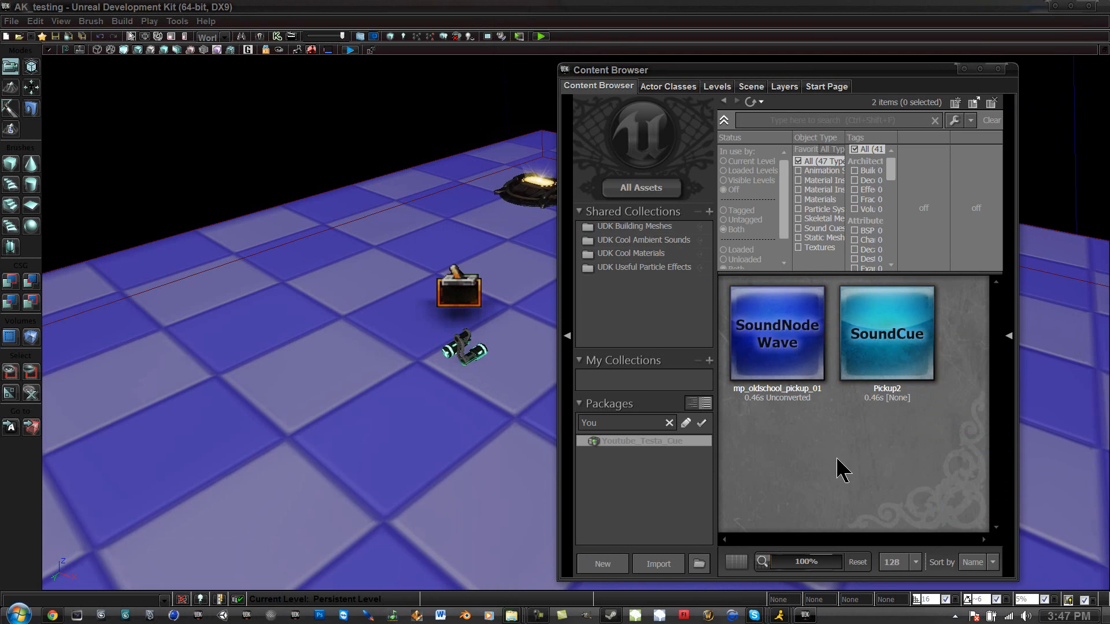
mouse_move(938, 496)
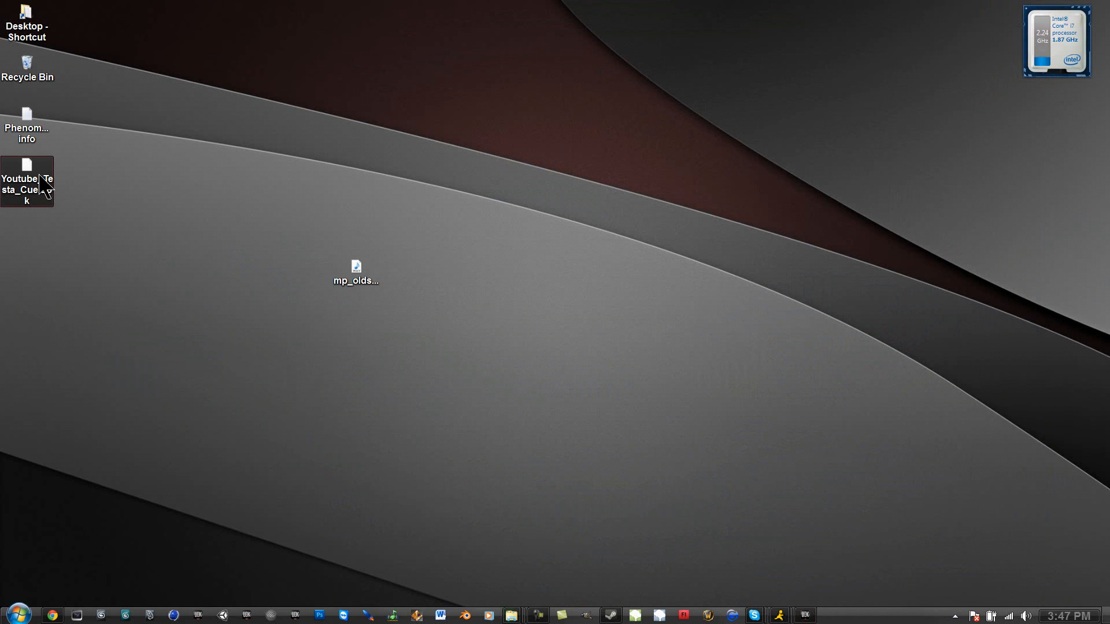
Select the saved Youtube_Testa_Cue.upk file on the desktop
left_click(355, 273)
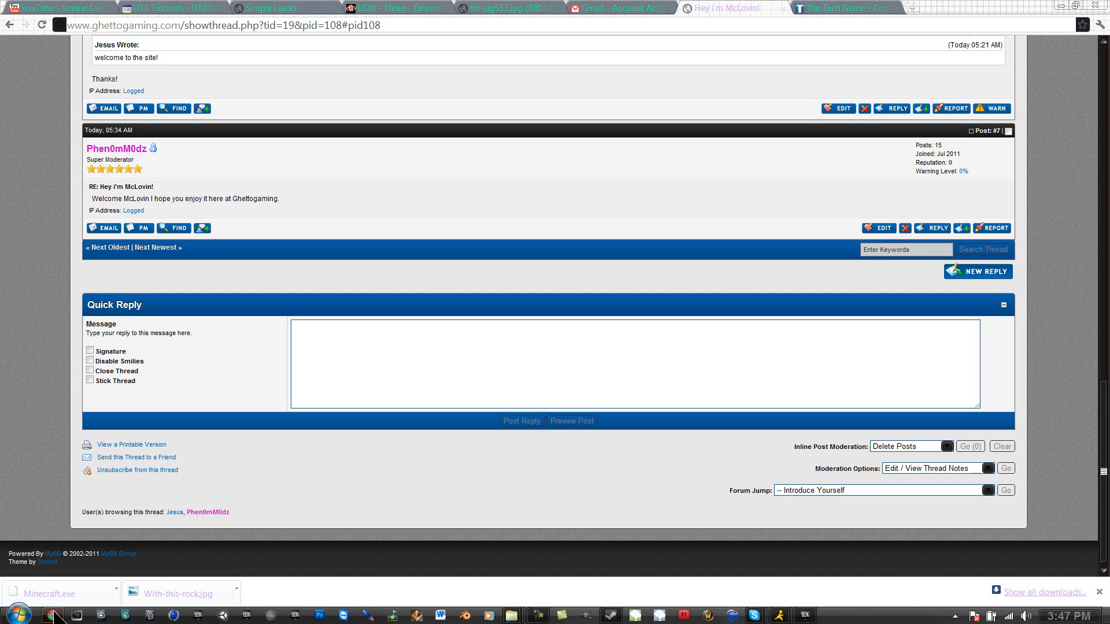
Browse the Ghetto Gaming forum index and go to page 2 of the Member List
left_click(270, 8)
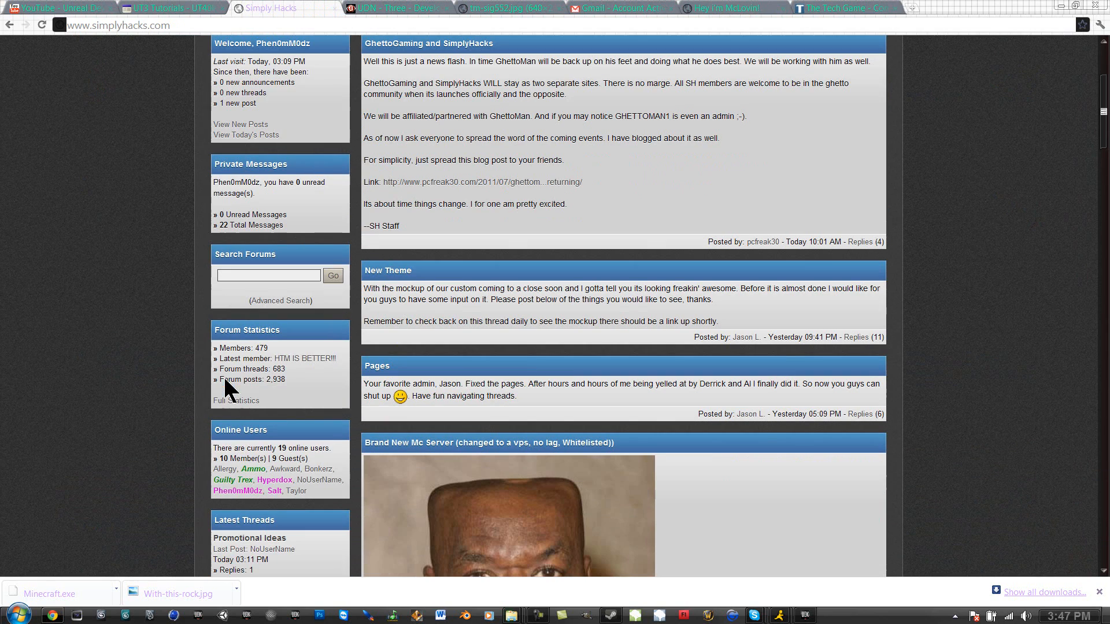
mouse_move(799, 58)
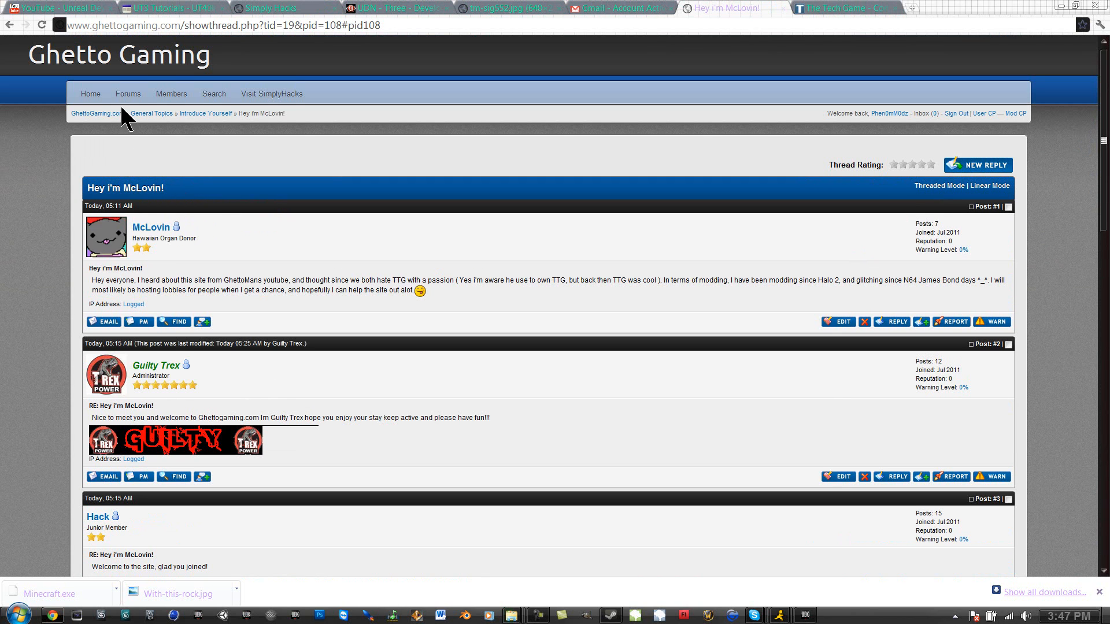
left_click(150, 113)
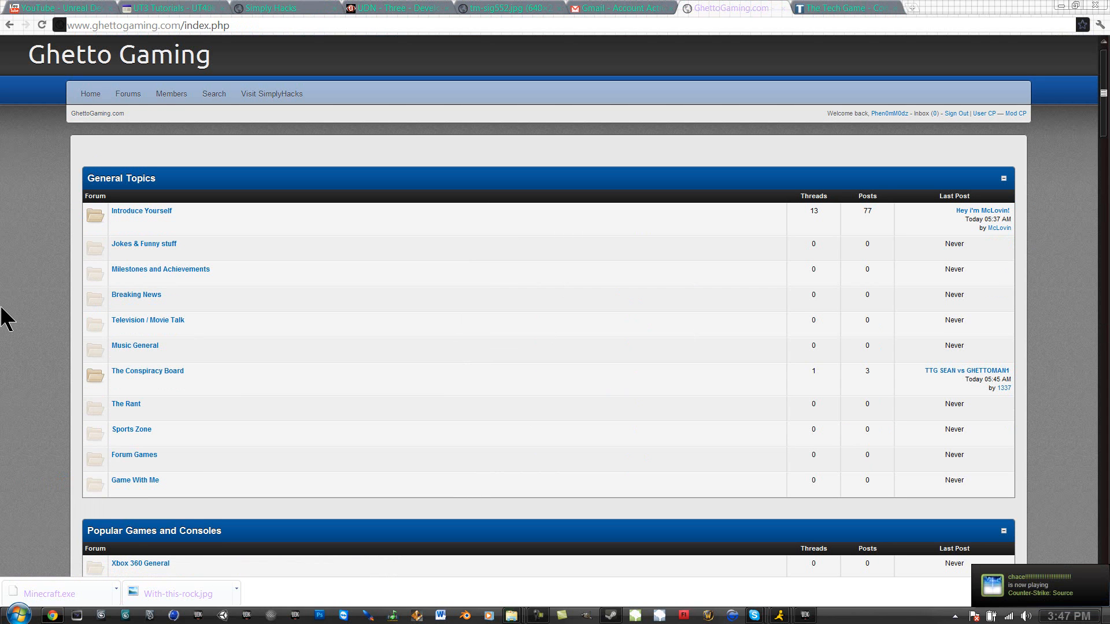
mouse_move(20, 311)
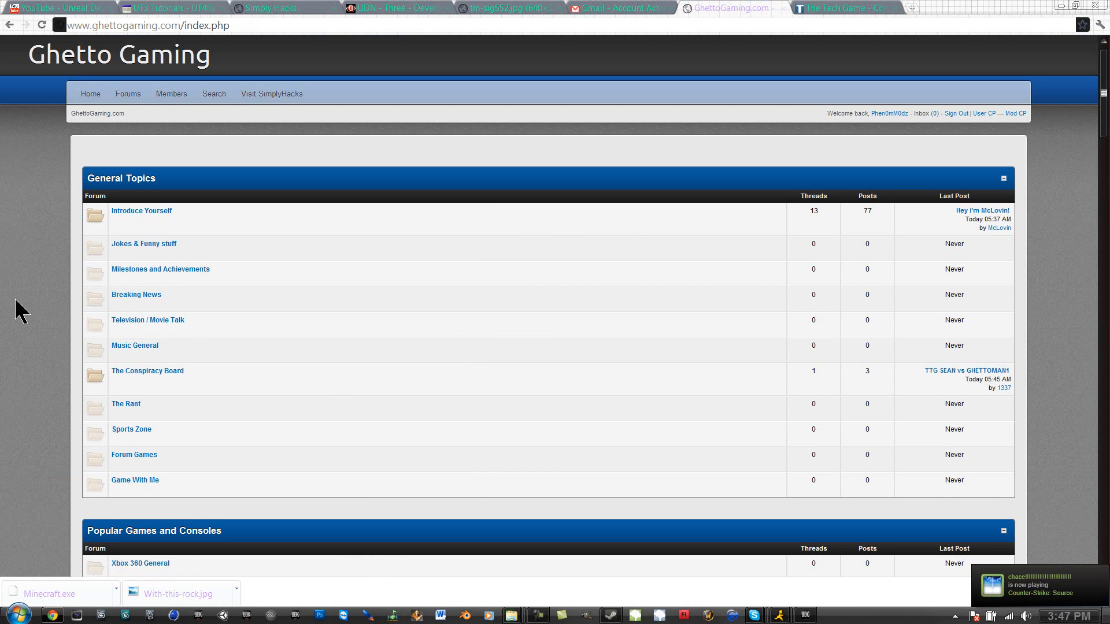
scroll("down", 3)
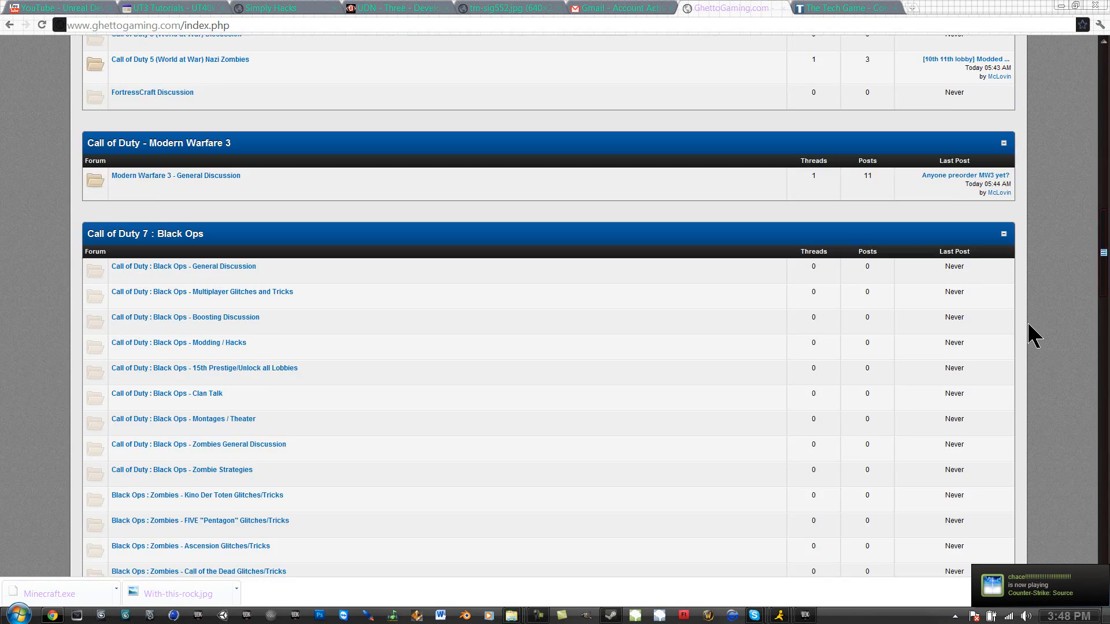
scroll("down", 3)
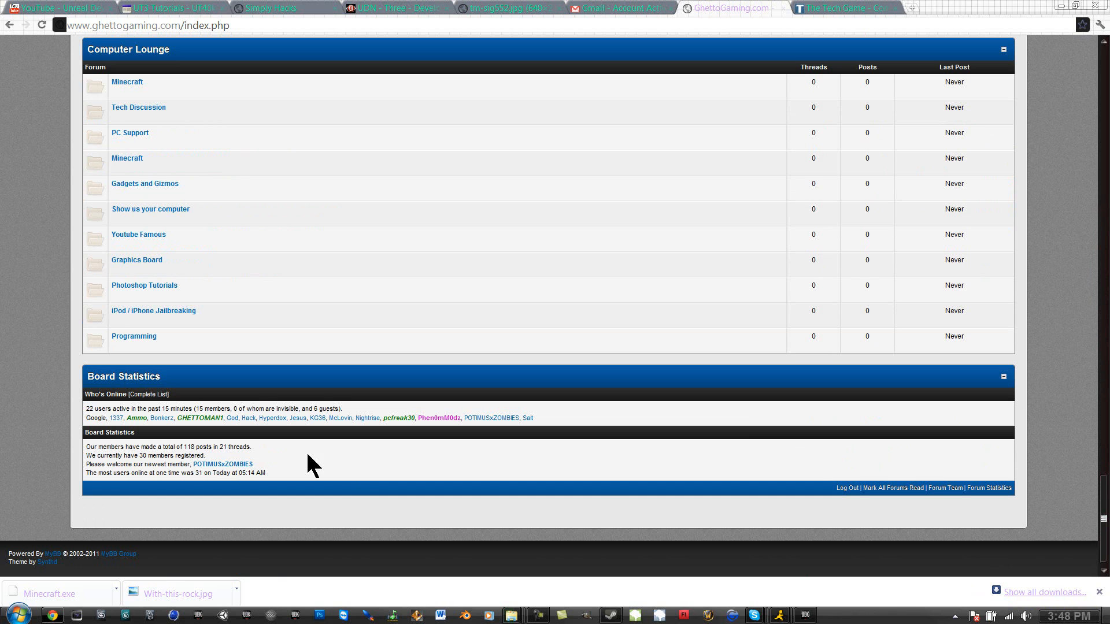
mouse_move(358, 482)
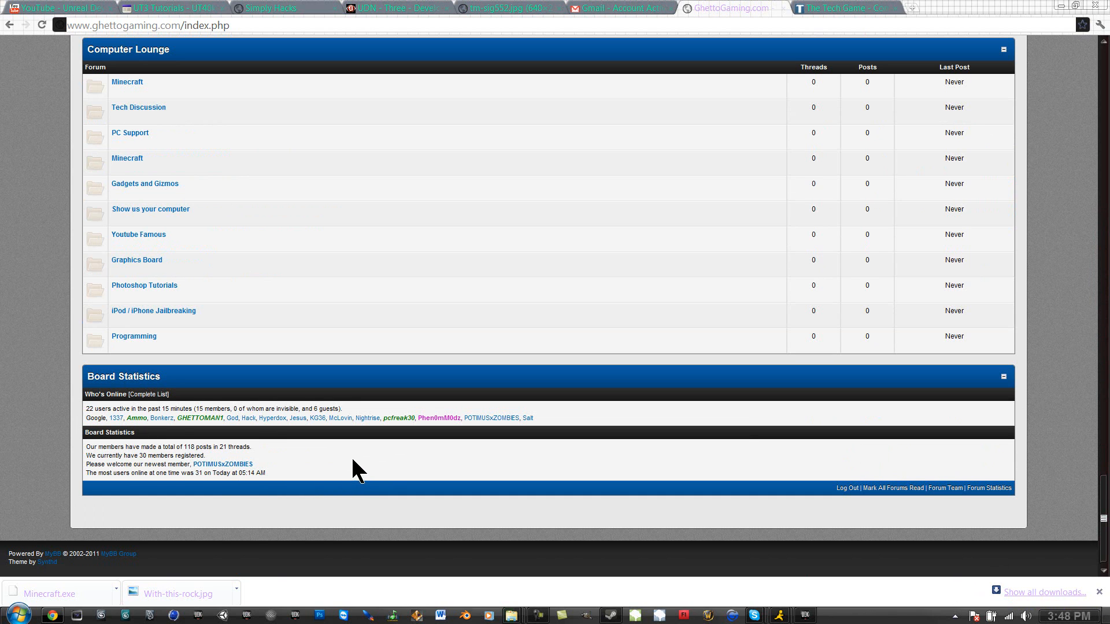
scroll("up", 3)
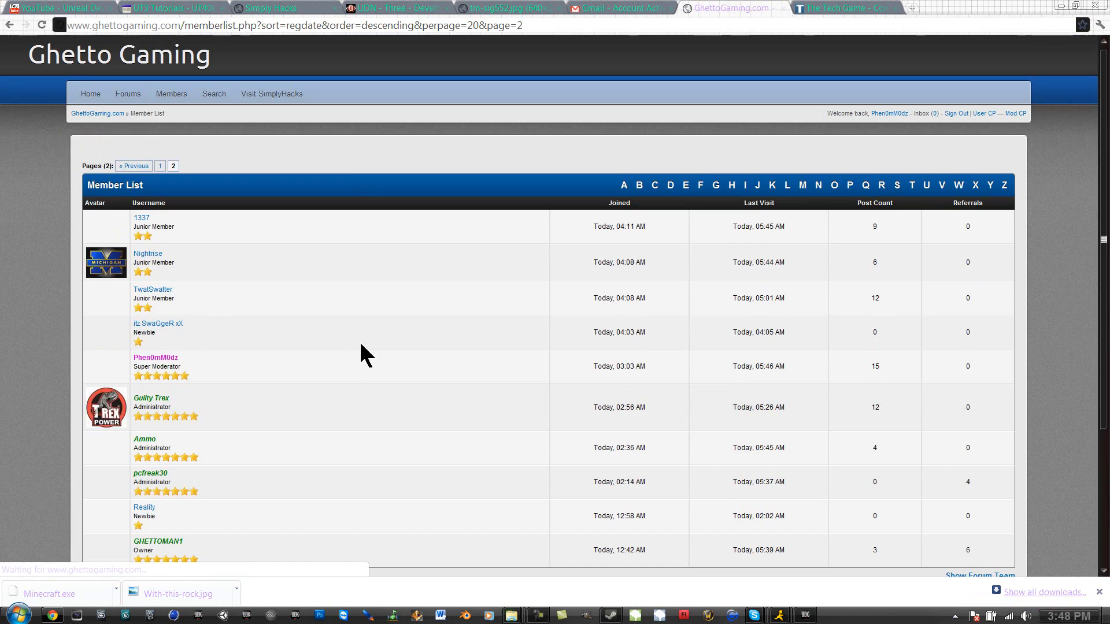
scroll("down", 3)
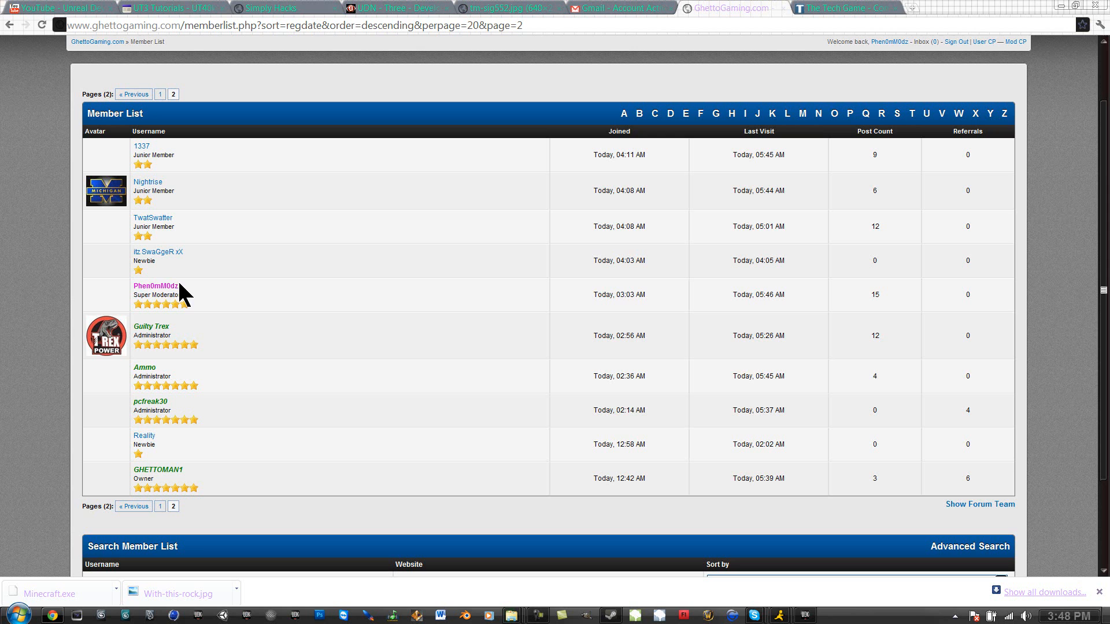
left_click(152, 286)
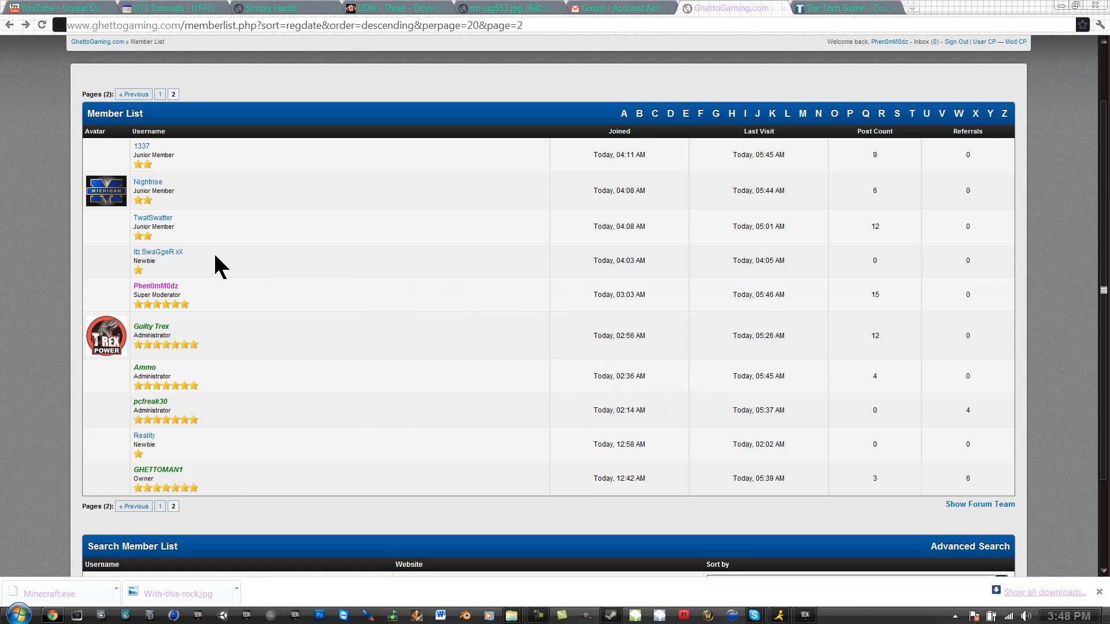
mouse_move(903, 439)
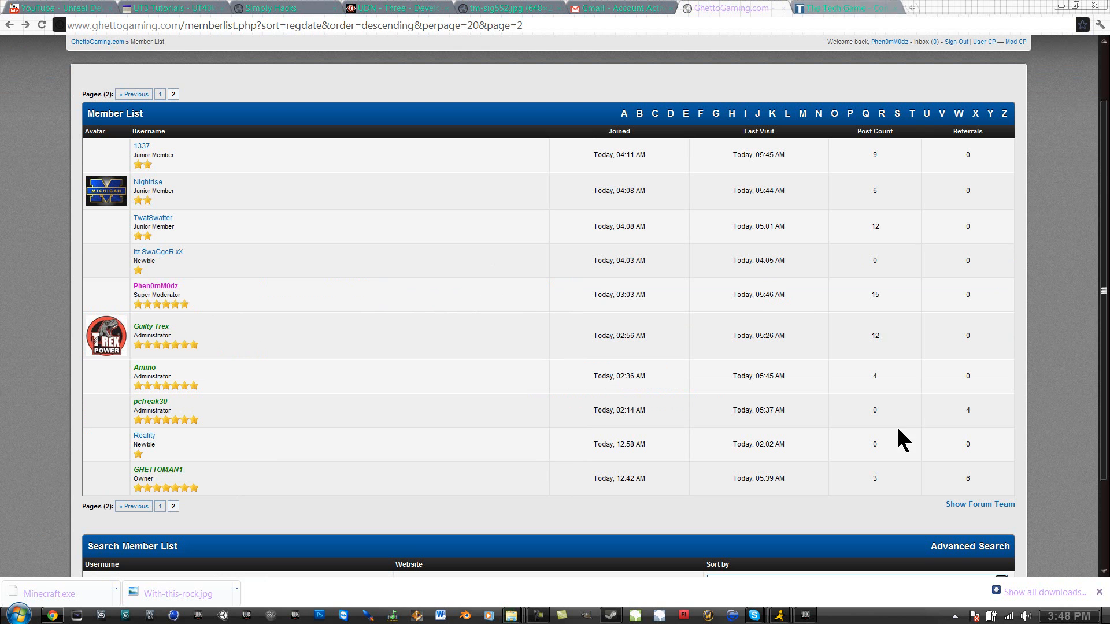